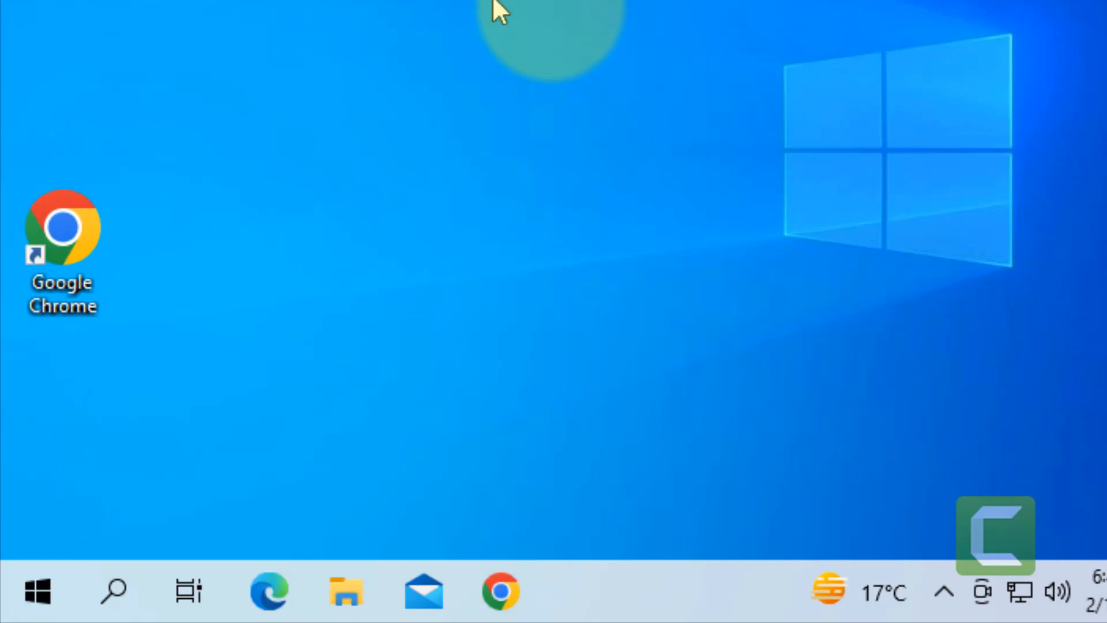
{"action": "mouse_move", "coordinate": [57, 164]}
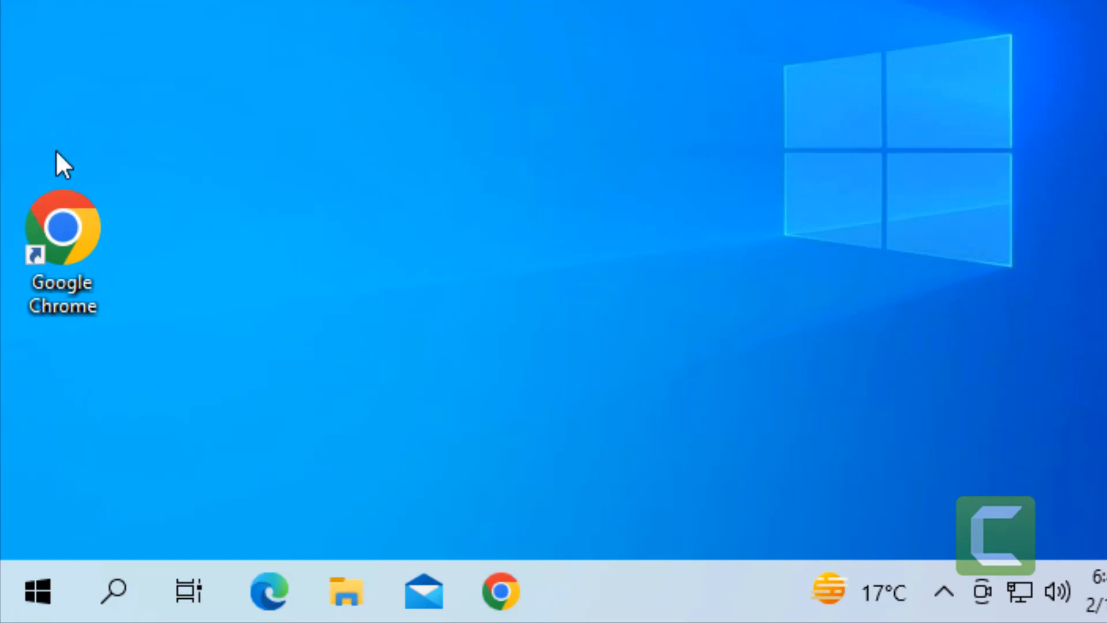
Search 'netp' from the taskbar so netplwiz appears as the best match.
{"action": "left_click", "coordinate": [113, 590]}
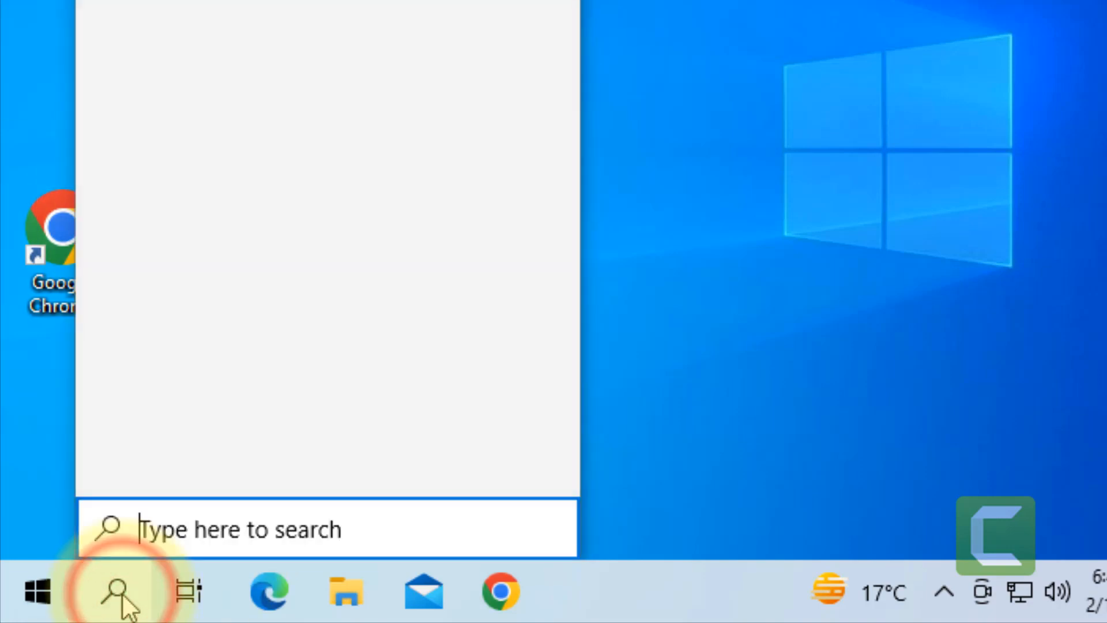
{"action": "type", "text": "netp"}
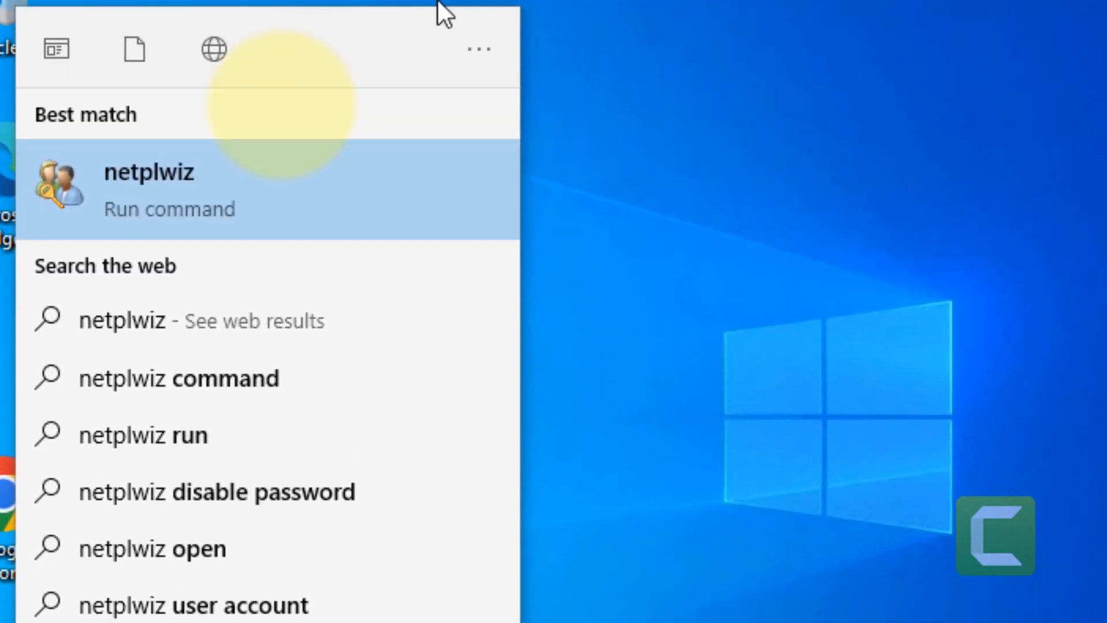
Launch netplwiz, view the Users list showing only the original account, and cancel out.
{"action": "left_click", "coordinate": [149, 173]}
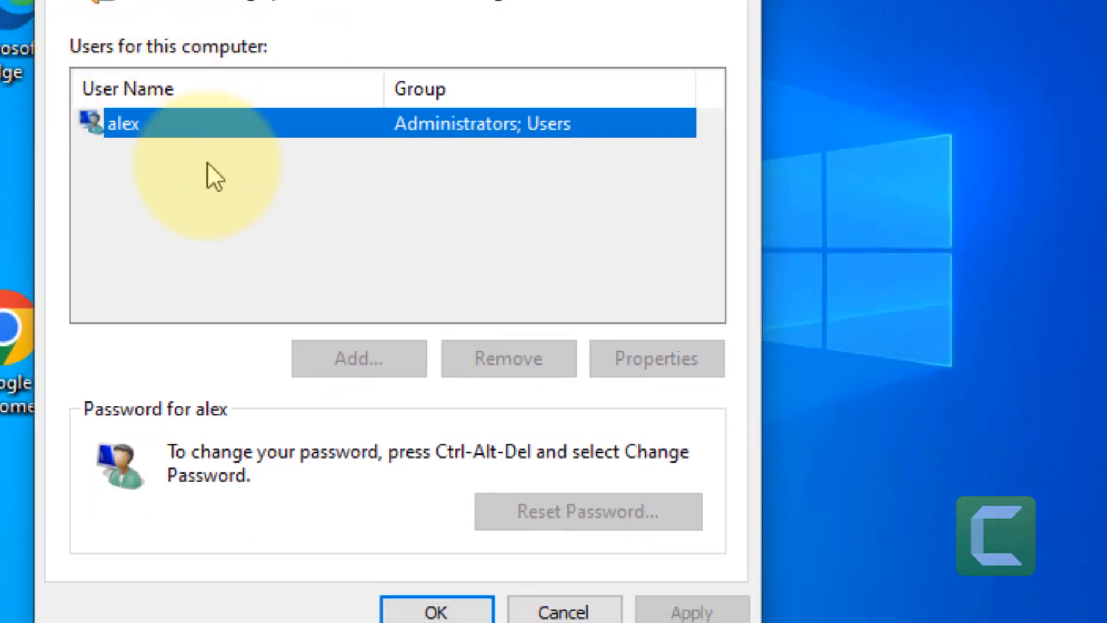
{"action": "mouse_move", "coordinate": [196, 337]}
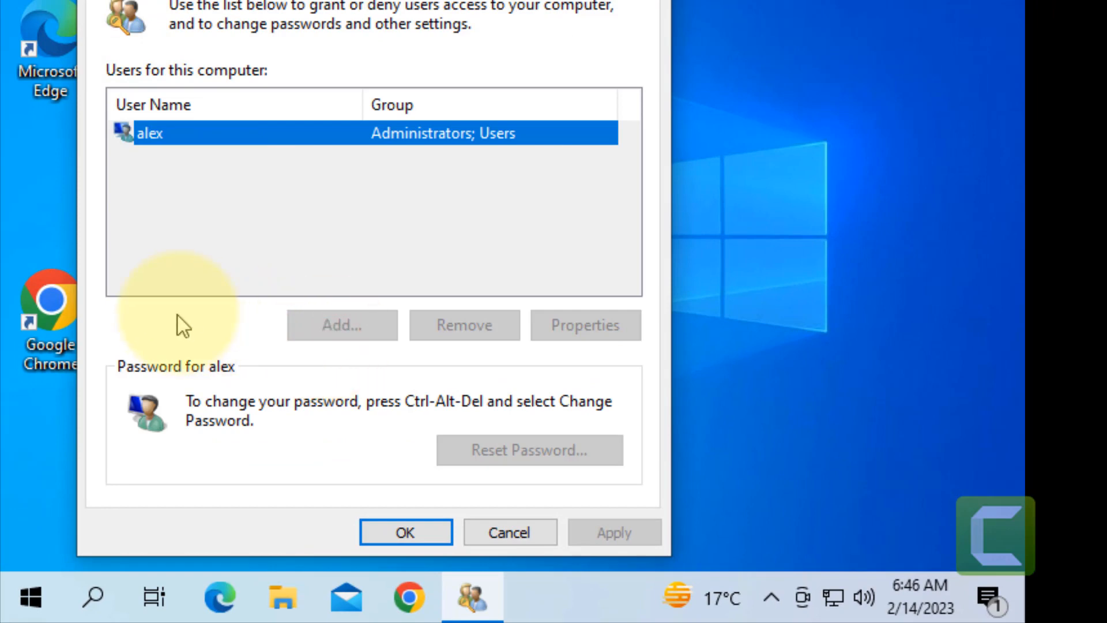
{"action": "left_click", "coordinate": [406, 532]}
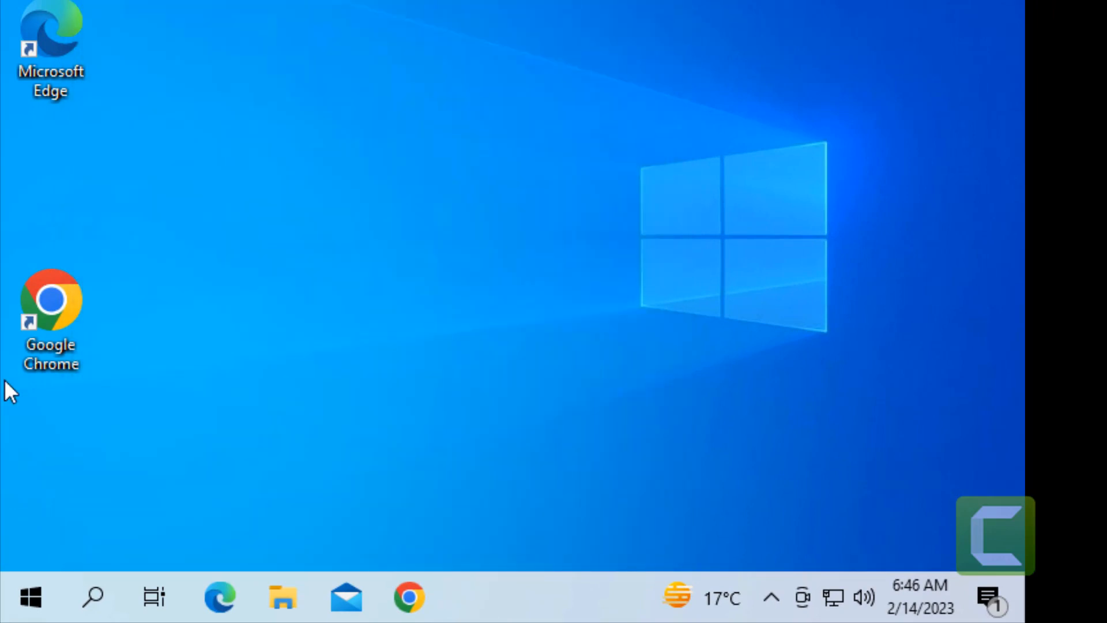
Search 'cmd' and launch Command Prompt with admin rights, approving the UAC prompt.
{"action": "left_click", "coordinate": [90, 612]}
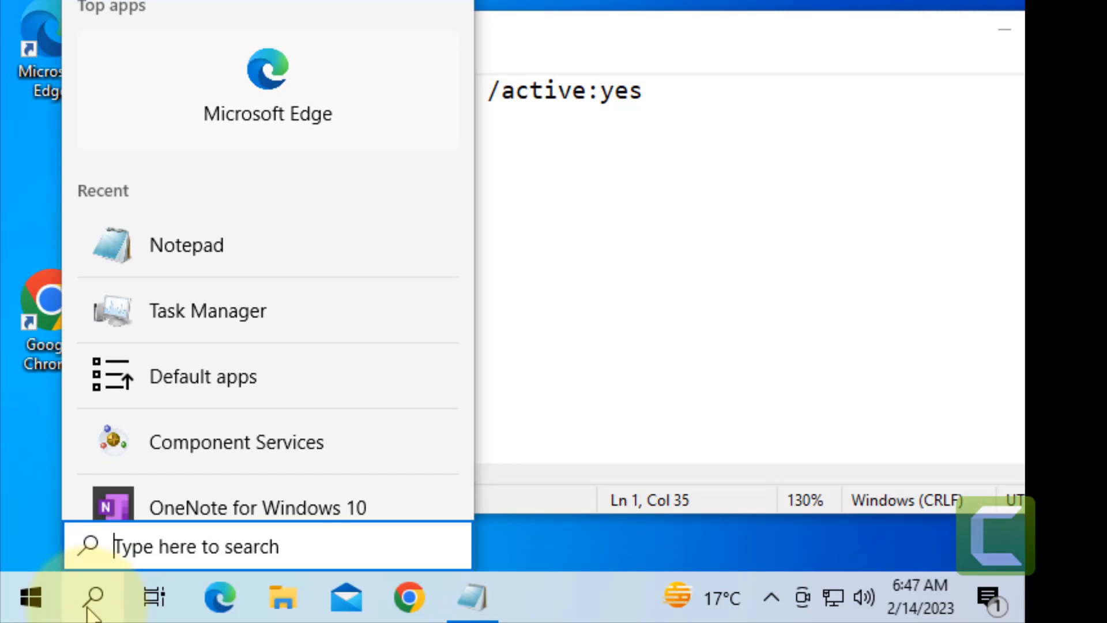
{"action": "type", "text": "cmd"}
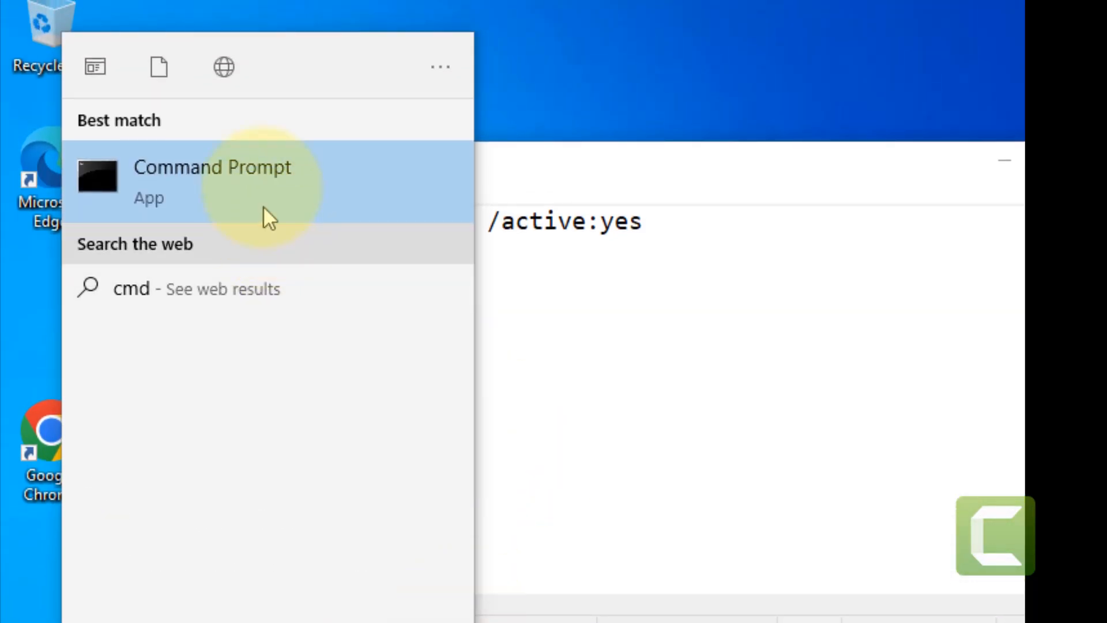
{"action": "left_click", "coordinate": [212, 168]}
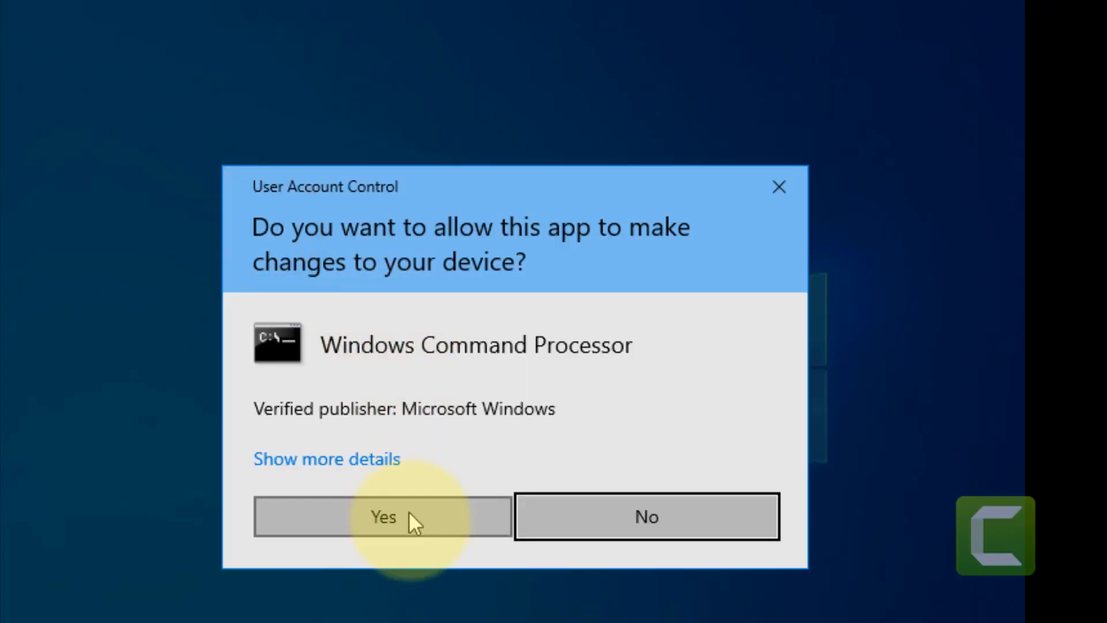
{"action": "left_click", "coordinate": [383, 517]}
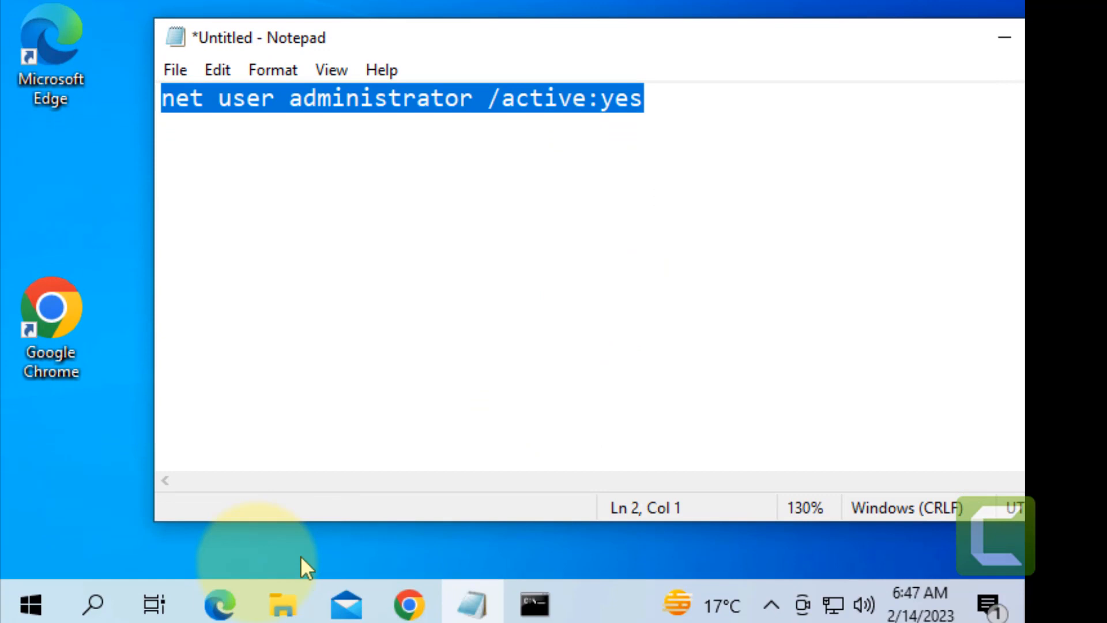
From the Start menu user icon, switch to the Administrator account's desktop.
{"action": "left_click", "coordinate": [28, 603]}
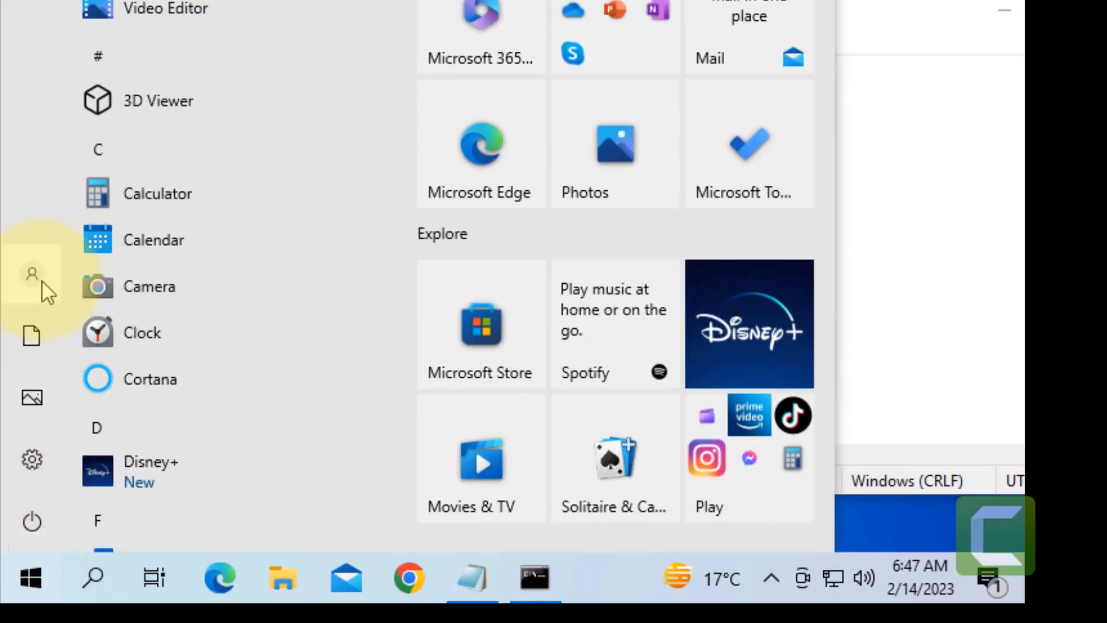
{"action": "left_click", "coordinate": [31, 291]}
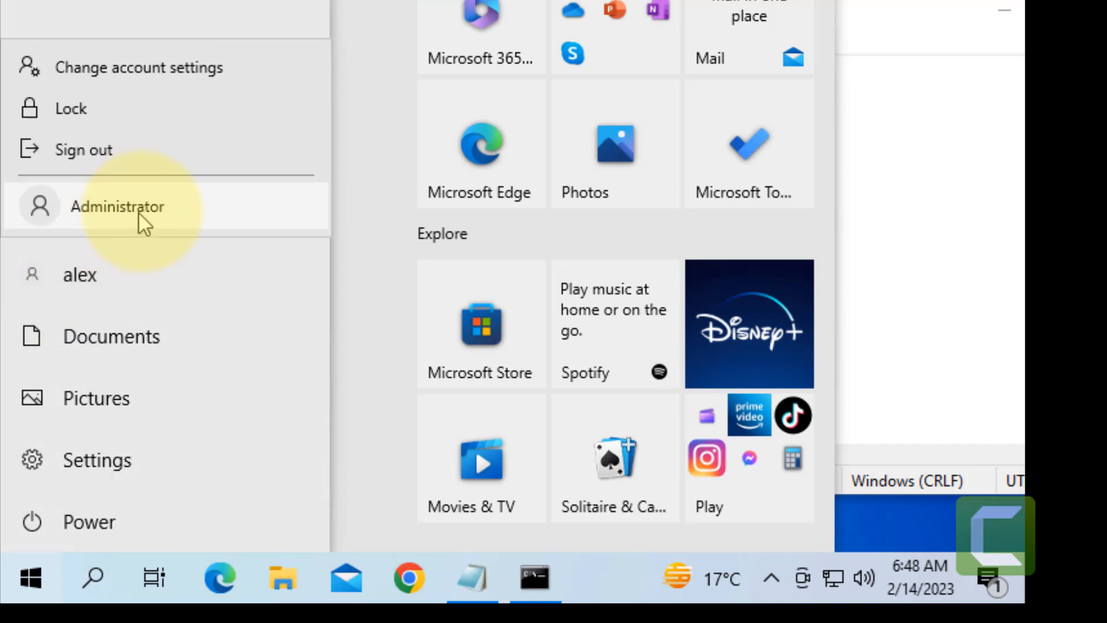
{"action": "mouse_move", "coordinate": [124, 224]}
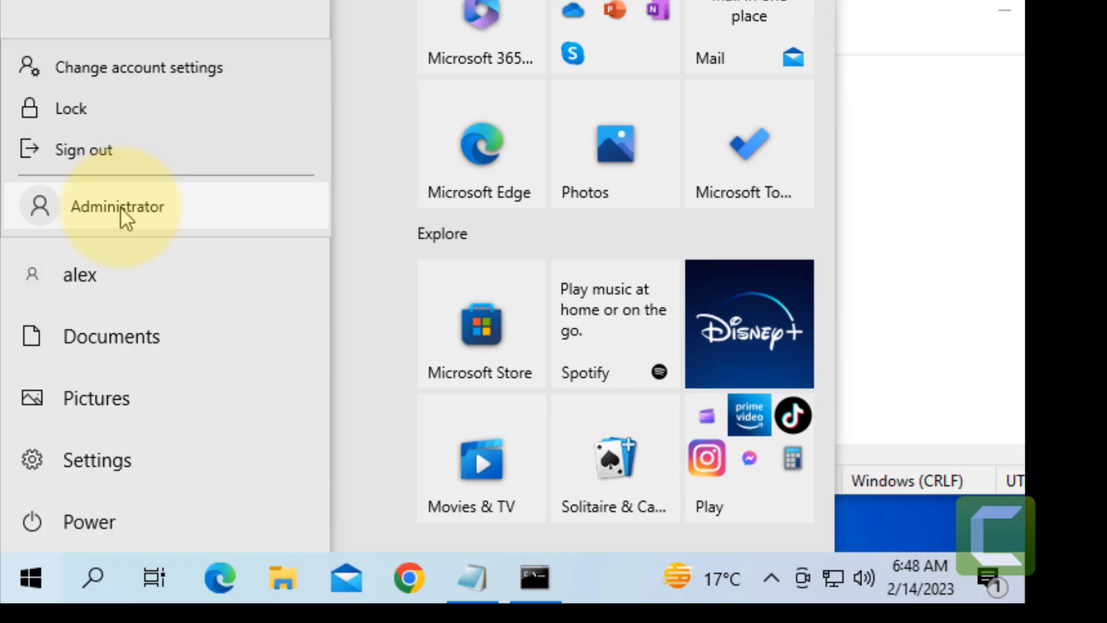
{"action": "left_click", "coordinate": [118, 207]}
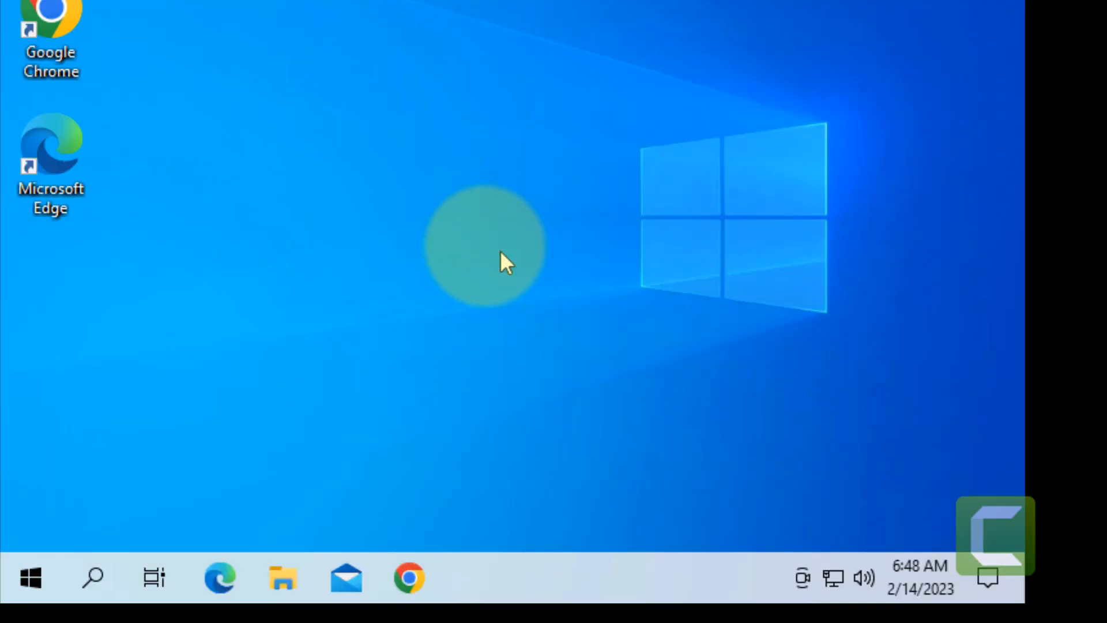
{"action": "mouse_move", "coordinate": [339, 295]}
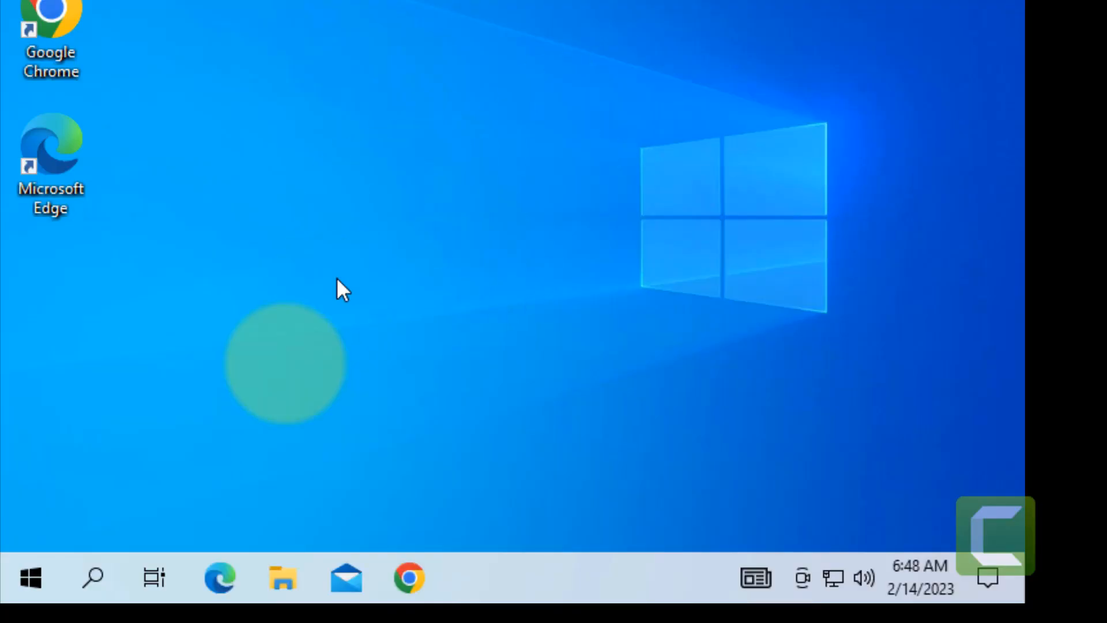
Search for netplwiz, see Administrator and alex listed in Users, and close the window.
{"action": "type", "text": "notepad"}
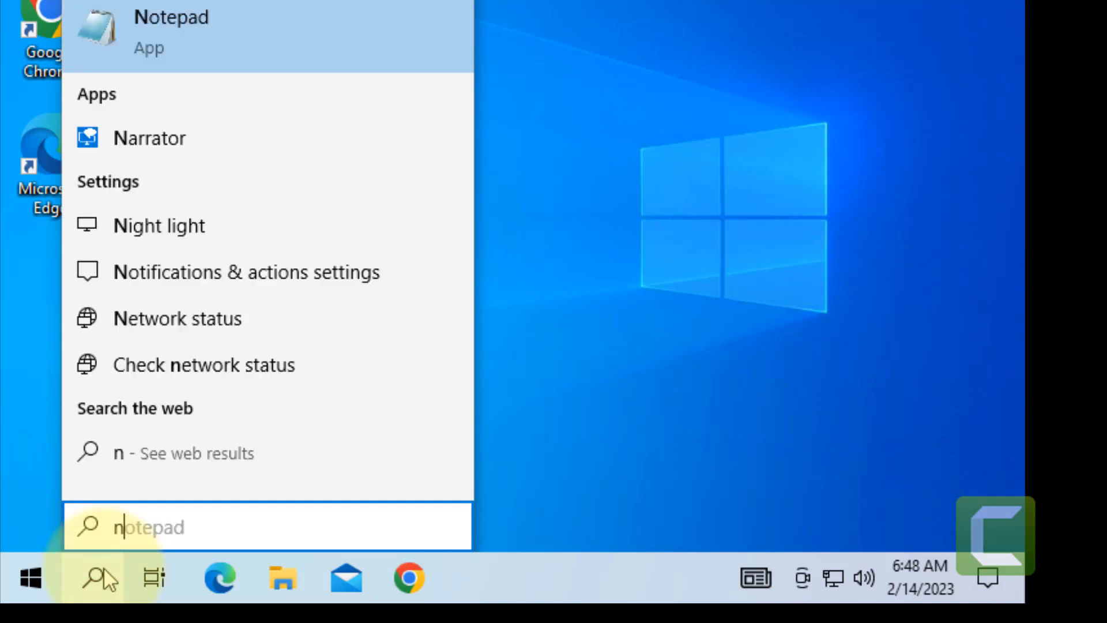
{"action": "type", "text": "netlwiz"}
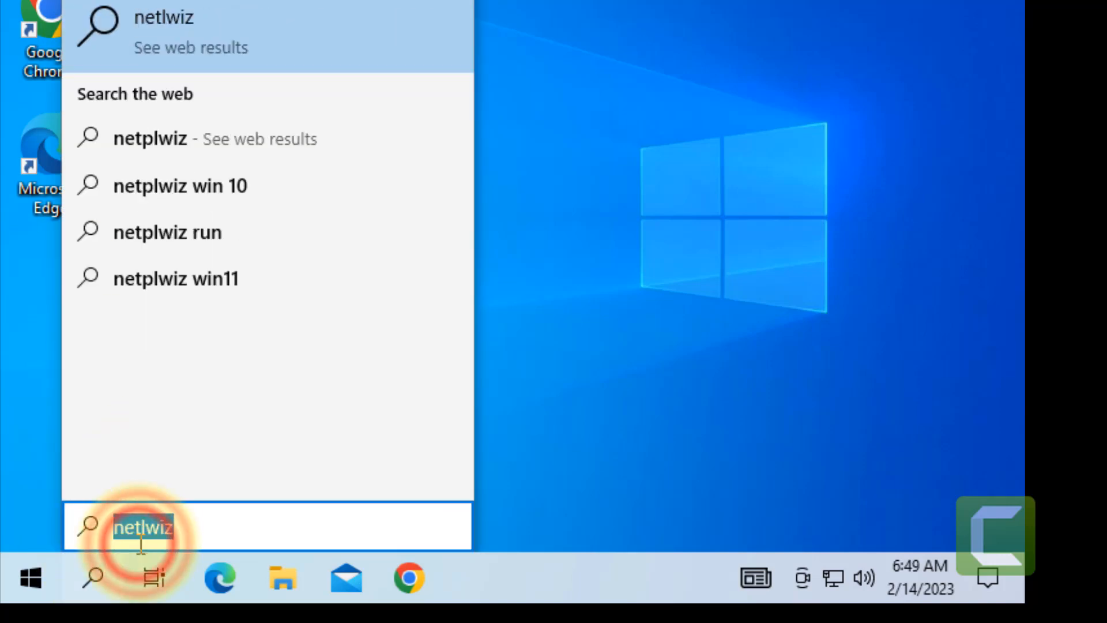
{"action": "type", "text": "netplw"}
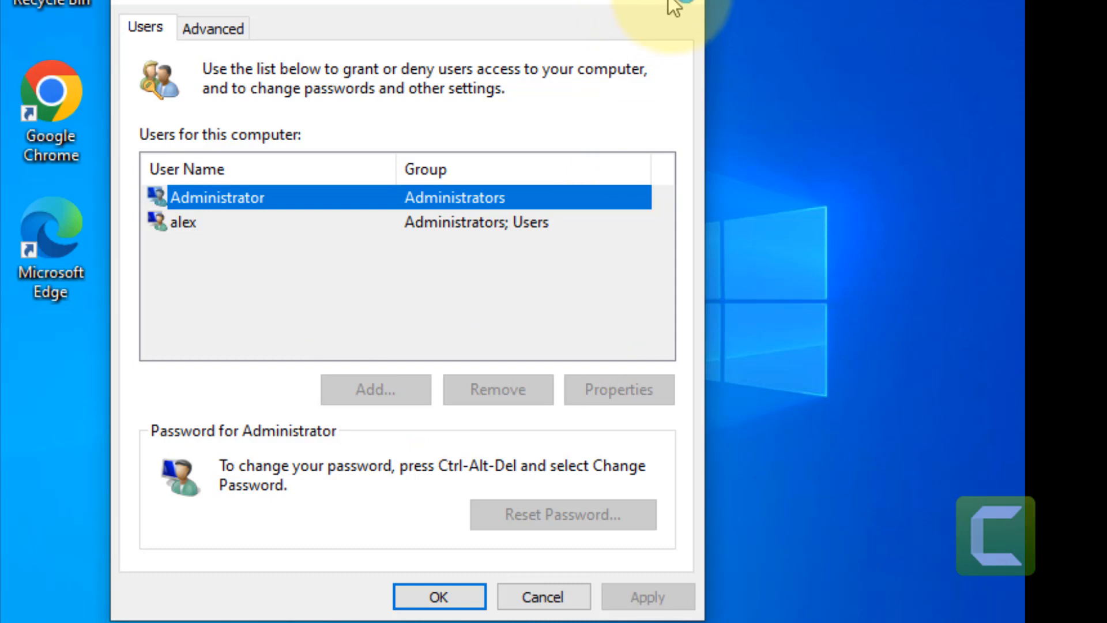
{"action": "left_click", "coordinate": [434, 596]}
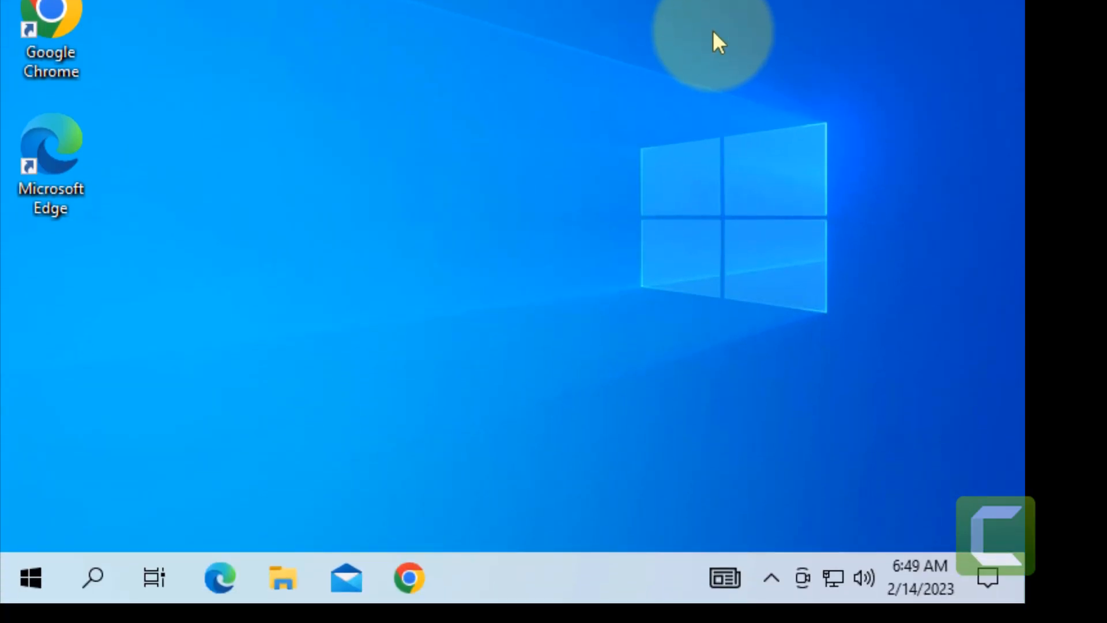
{"action": "mouse_move", "coordinate": [11, 493]}
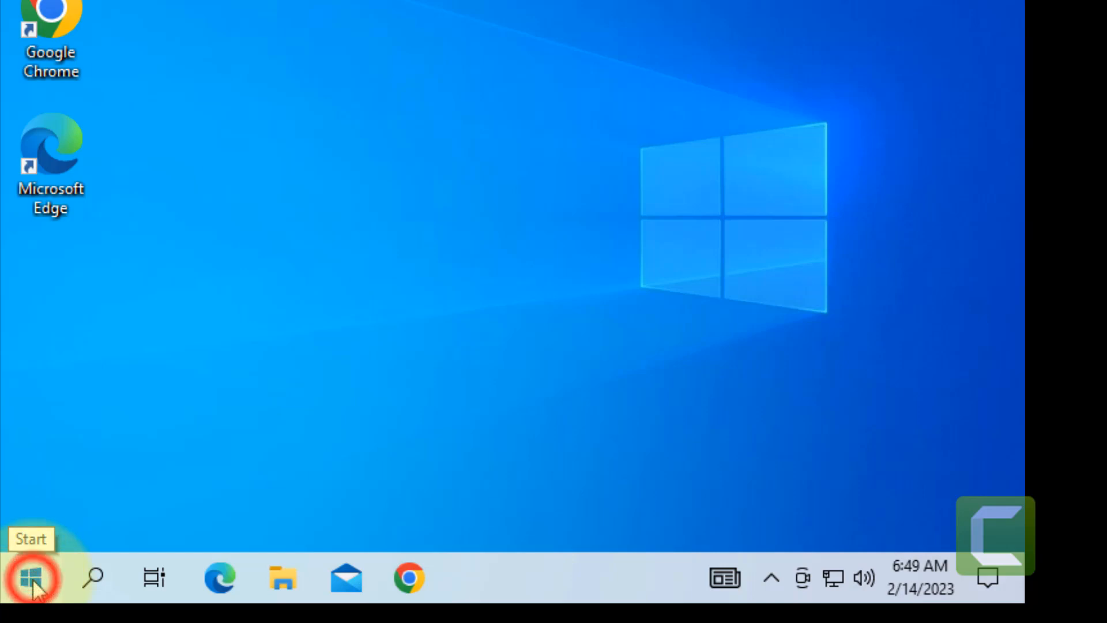
Use the Start menu to switch back to the original user account.
{"action": "left_click", "coordinate": [30, 576]}
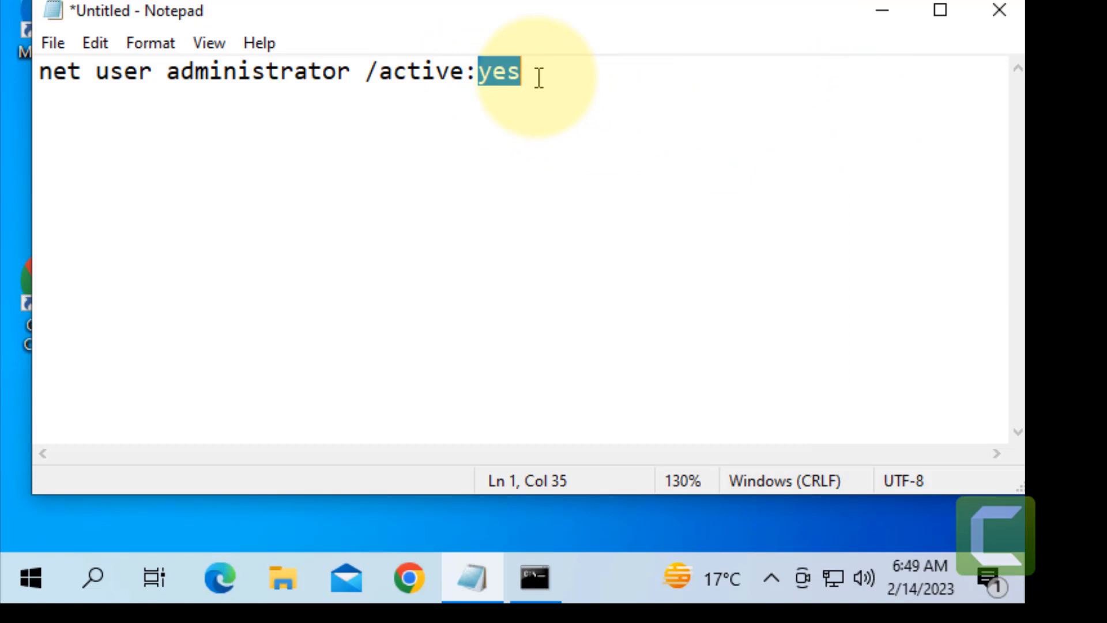
Run 'net user administrator /active:no' in Command Prompt to disable the account.
{"action": "type", "text": "no"}
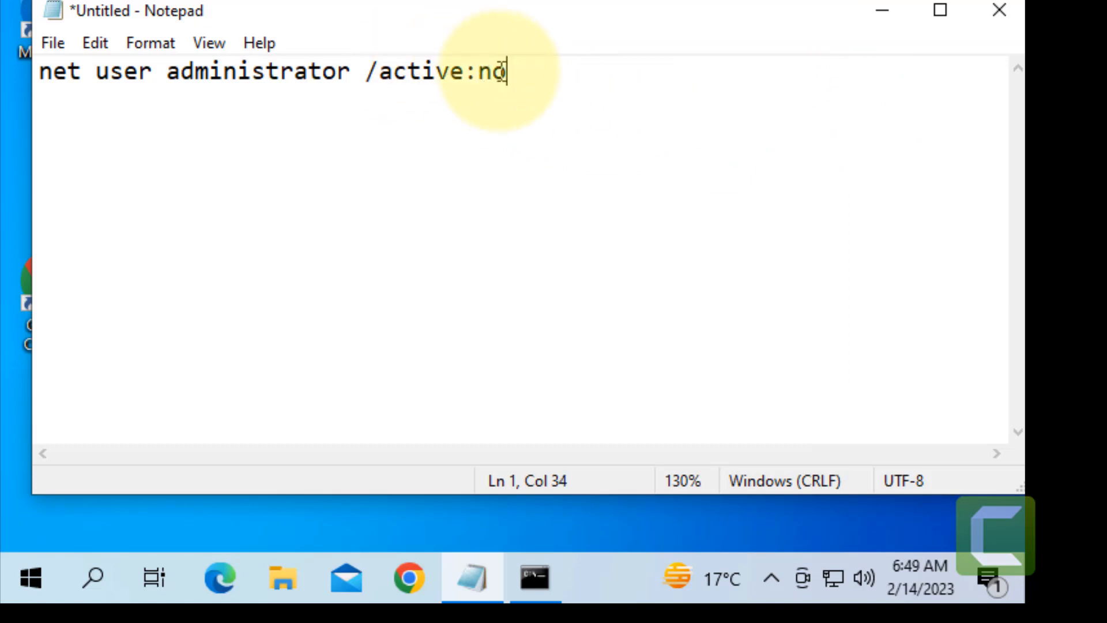
{"action": "left_click", "coordinate": [537, 586]}
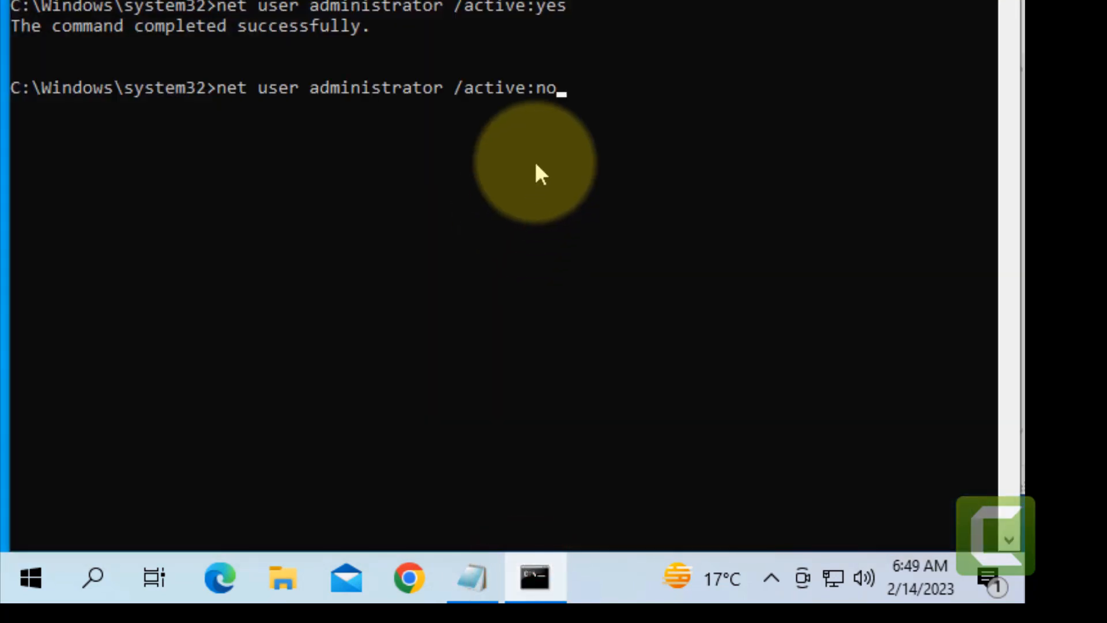
{"action": "key", "text": "enter"}
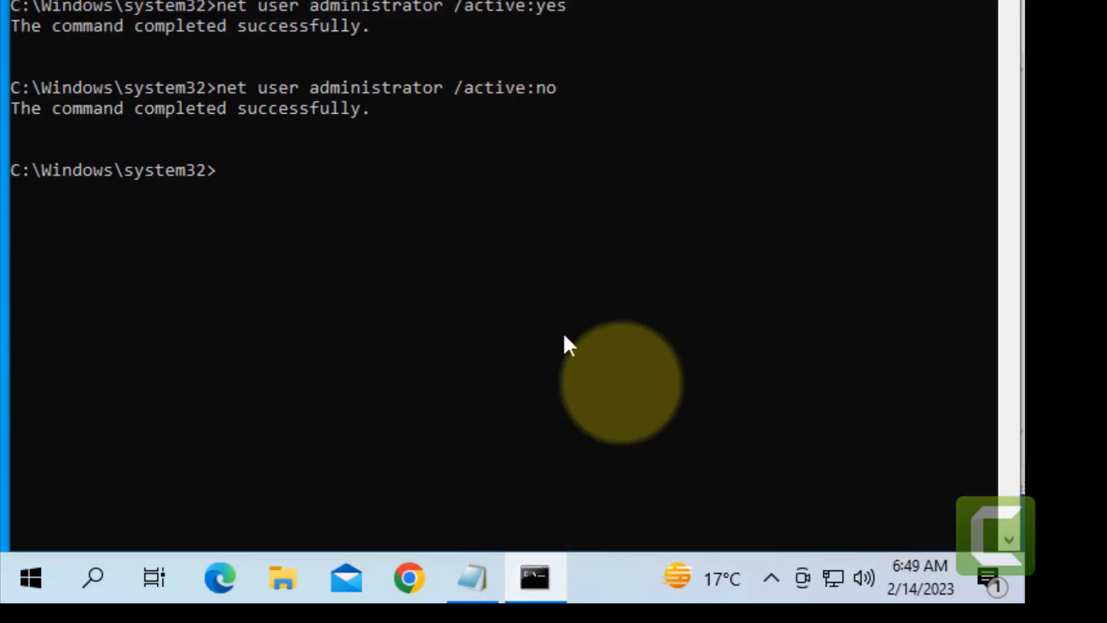